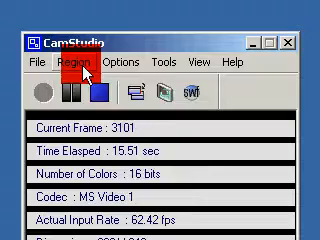
Show the Region menu choices: Region, Fixed Region and Full Screen.
{"action": "left_click", "coordinate": [84, 62]}
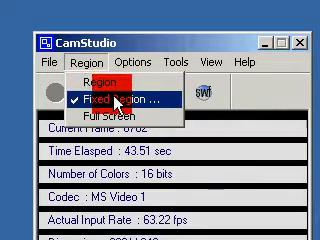
Set recording to a Fixed Region of the screen.
{"action": "left_click", "coordinate": [140, 54]}
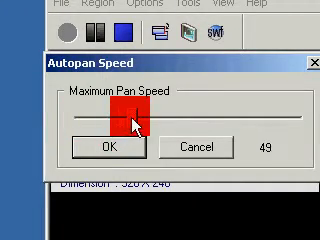
Lower the maximum autopan speed from 49 to 11 and accept it.
{"action": "left_click", "coordinate": [104, 146]}
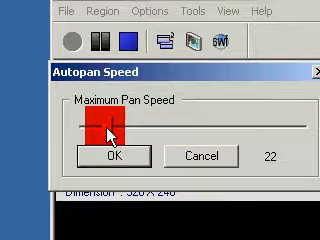
{"action": "left_click_drag", "start_coordinate": [110, 128], "coordinate": [96, 128]}
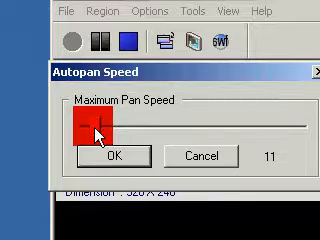
{"action": "left_click", "coordinate": [106, 156]}
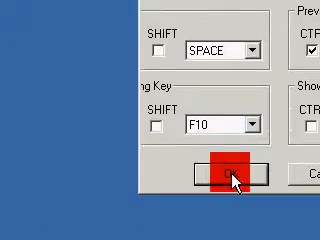
Confirm the recording hotkeys (SPACE, F10) and close the shortcut settings.
{"action": "left_click", "coordinate": [216, 176]}
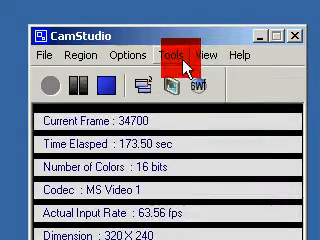
Show the Help menu listing website, FAQ, donations and About.
{"action": "left_click", "coordinate": [234, 48]}
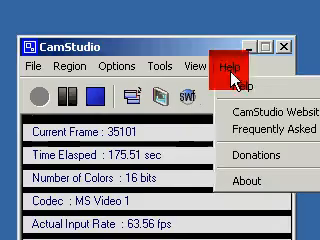